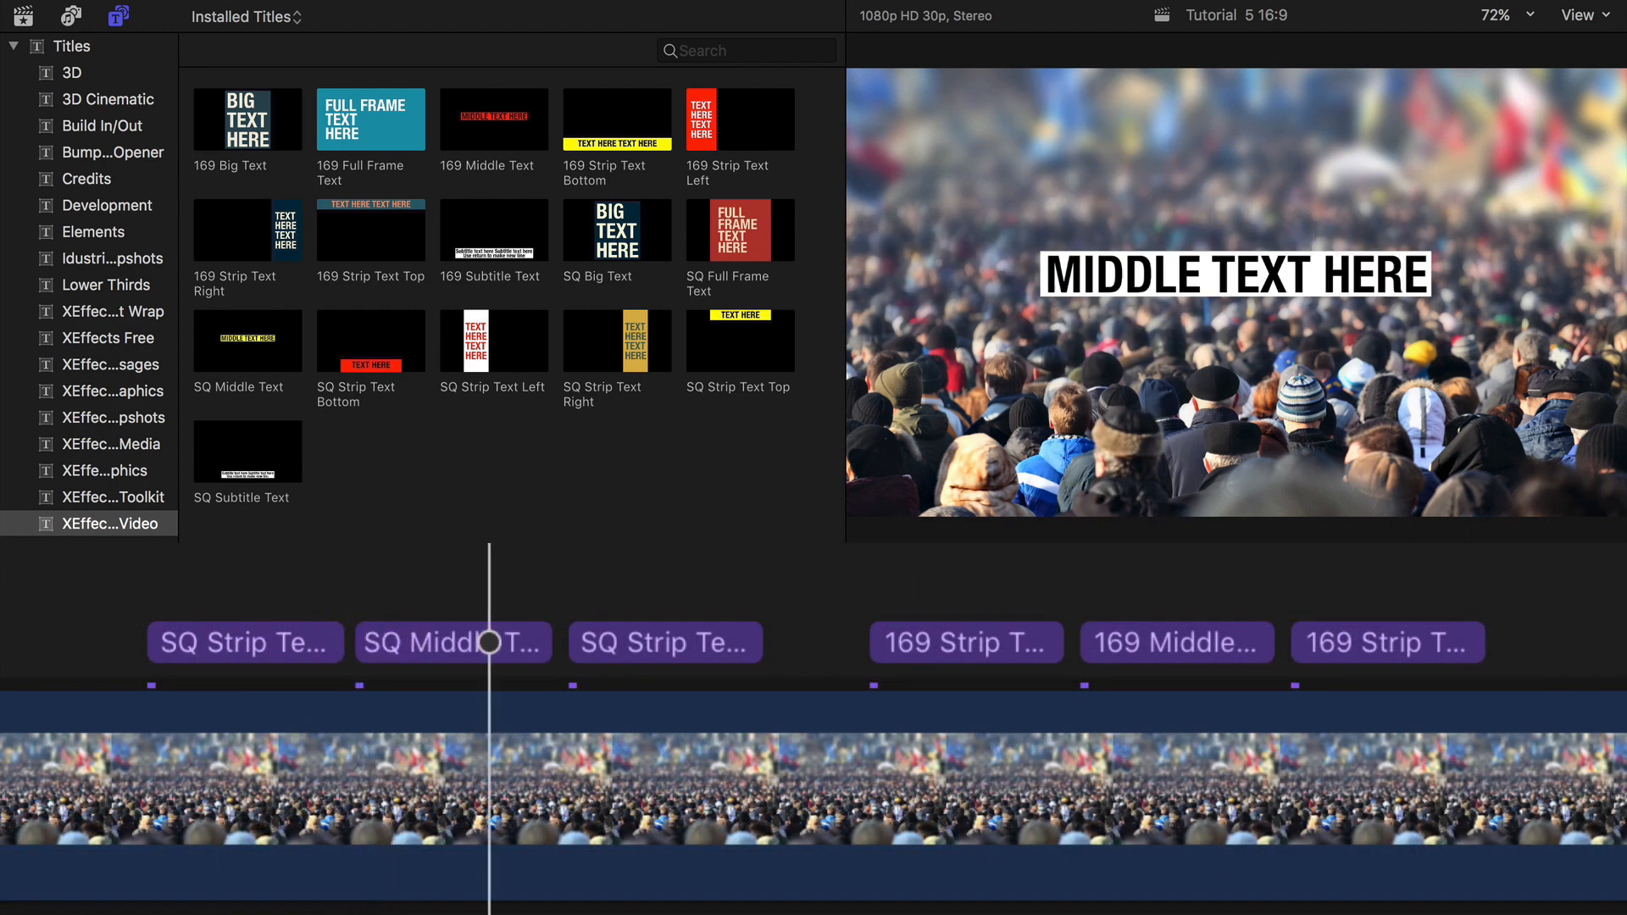
click(589, 640)
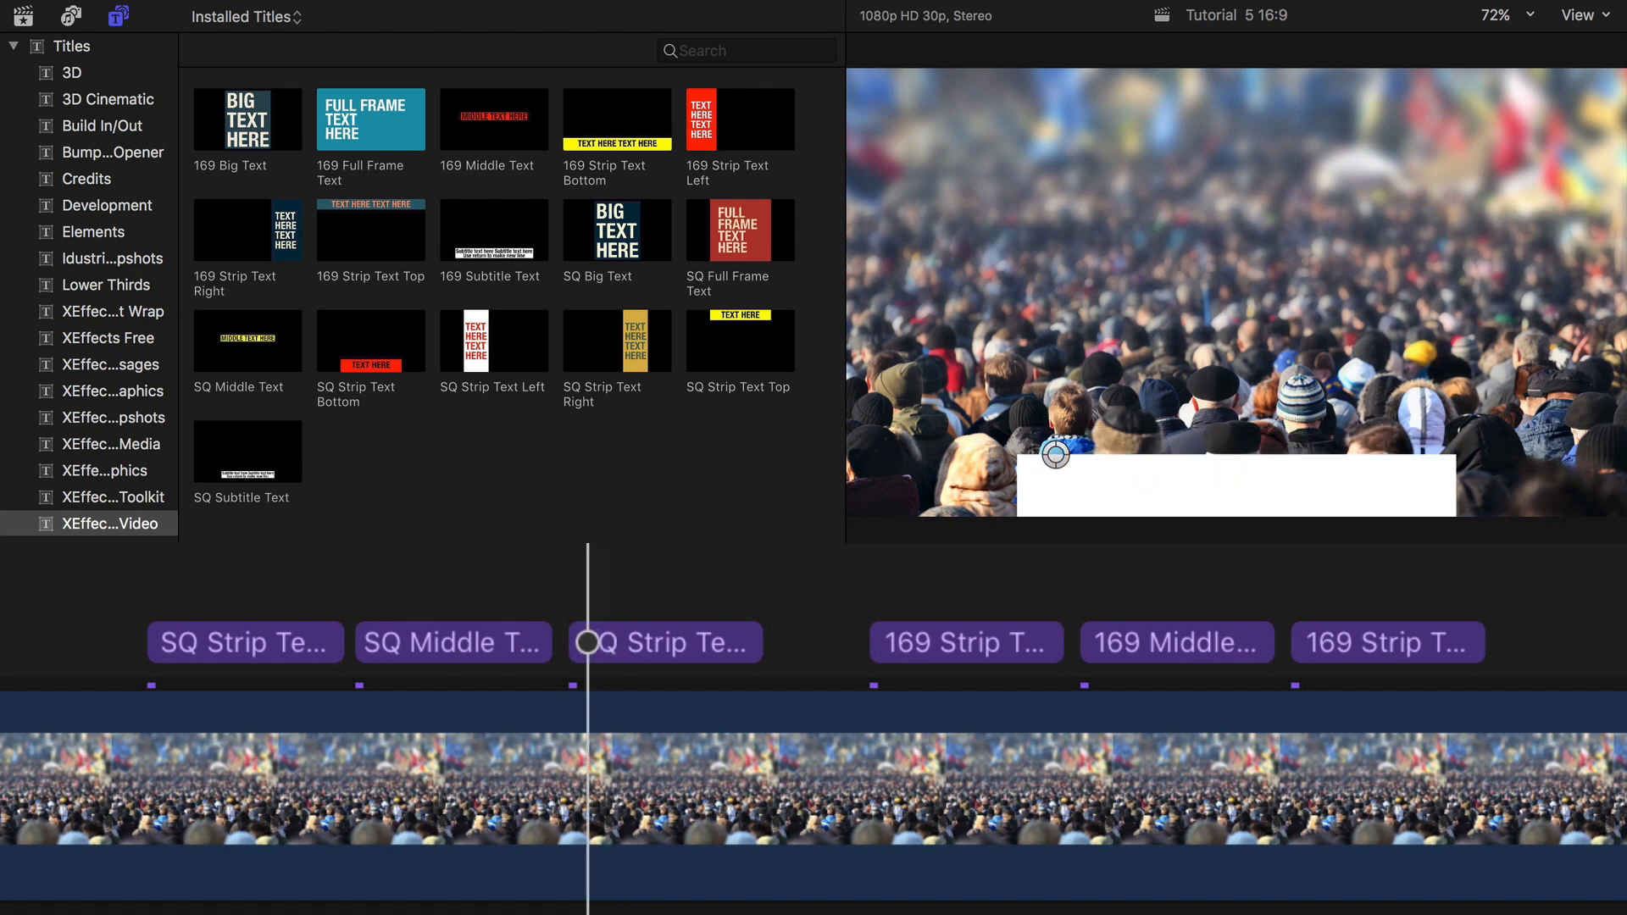
click(873, 642)
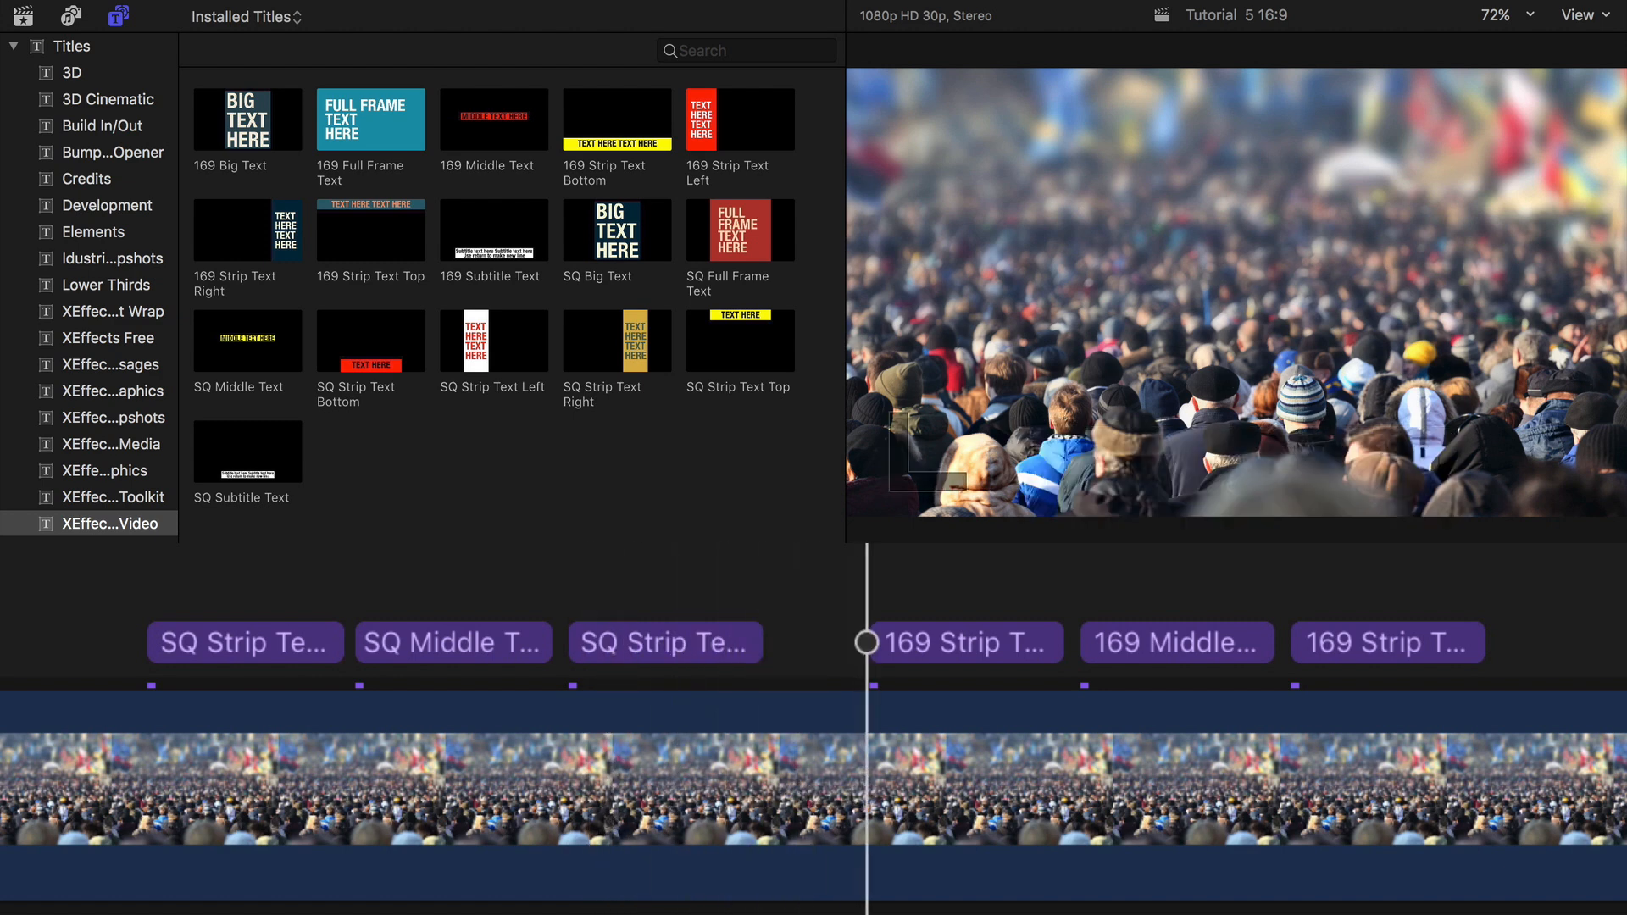
click(1079, 642)
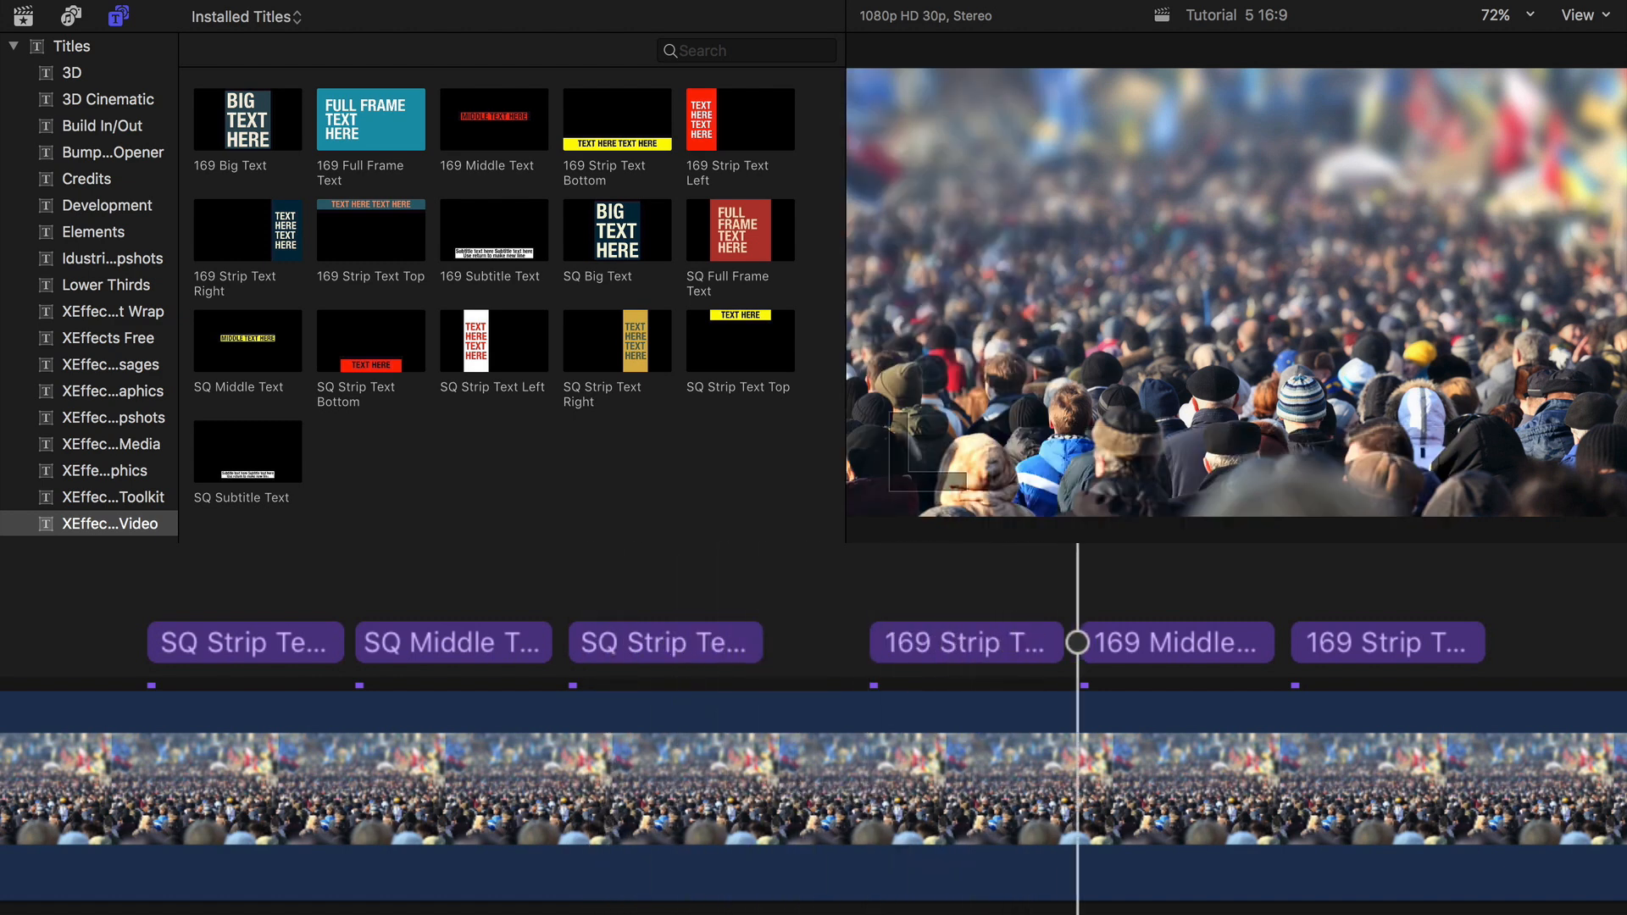